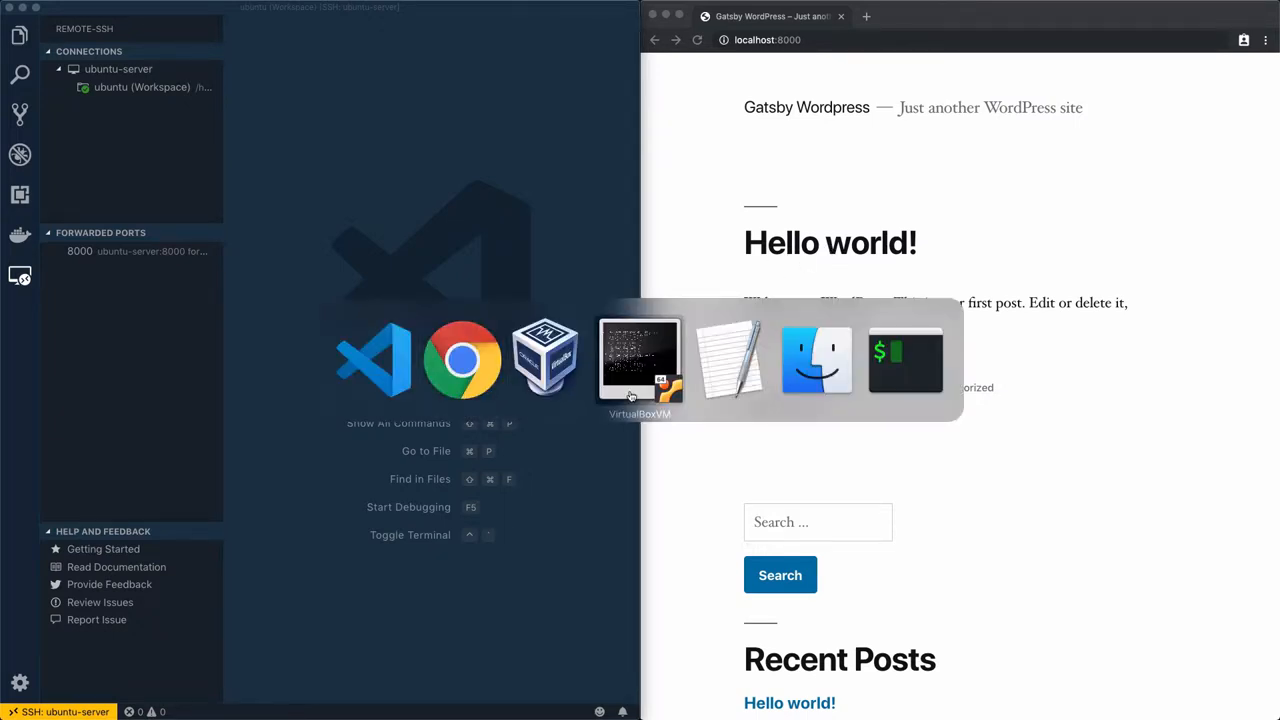
Add a gatsby folder to the project and move the terminal into it.
click(640, 360)
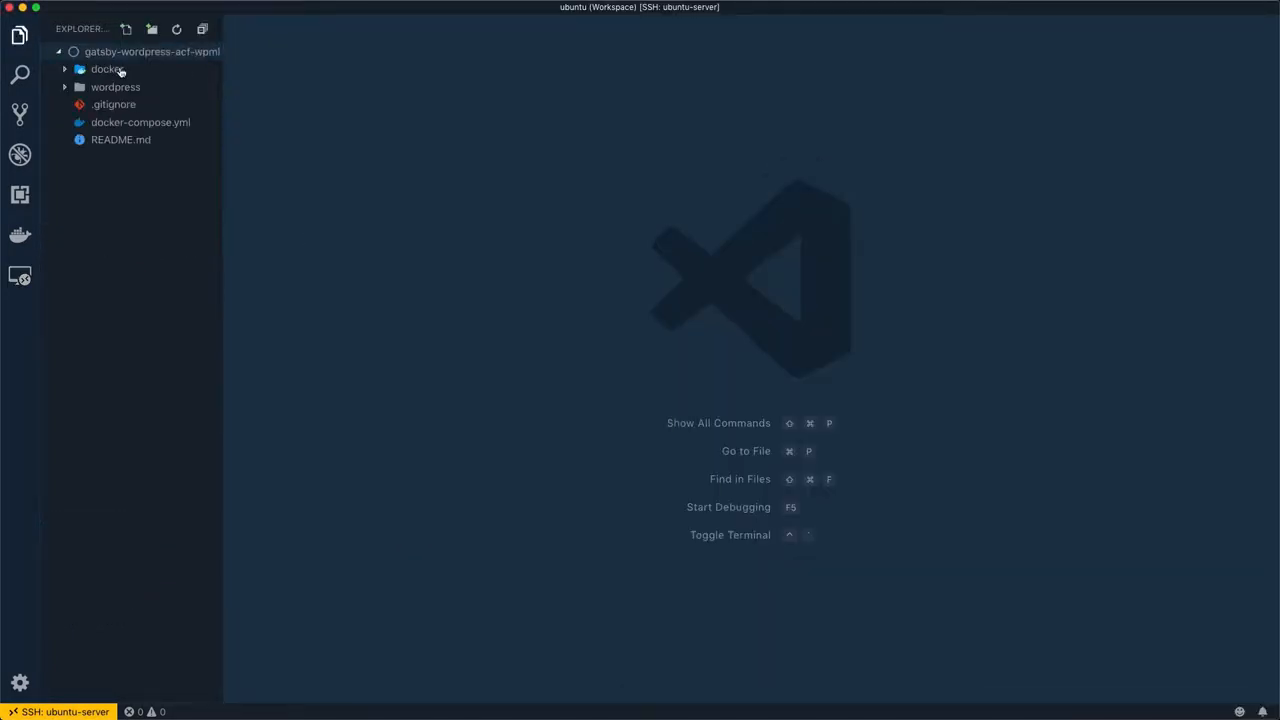
right_click(150, 51)
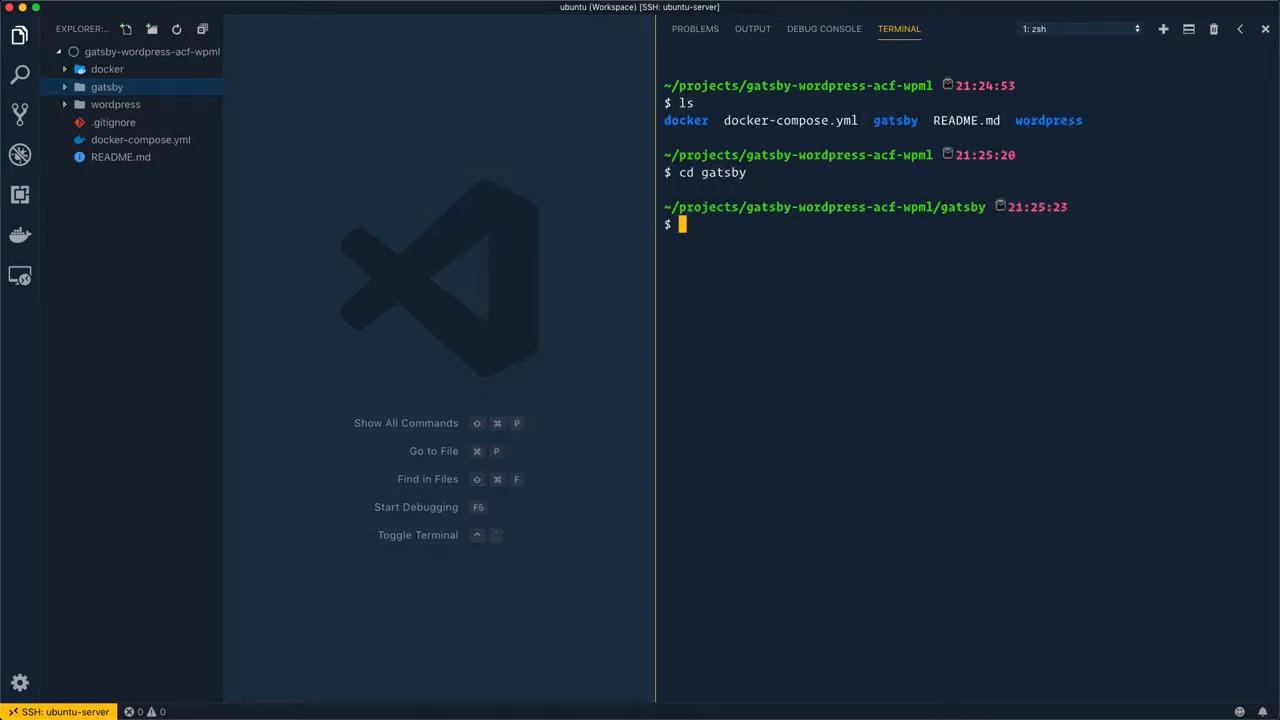
Run gatsby new gatsby-wordpress to clone the starter site.
text(gatsby new gatsb)
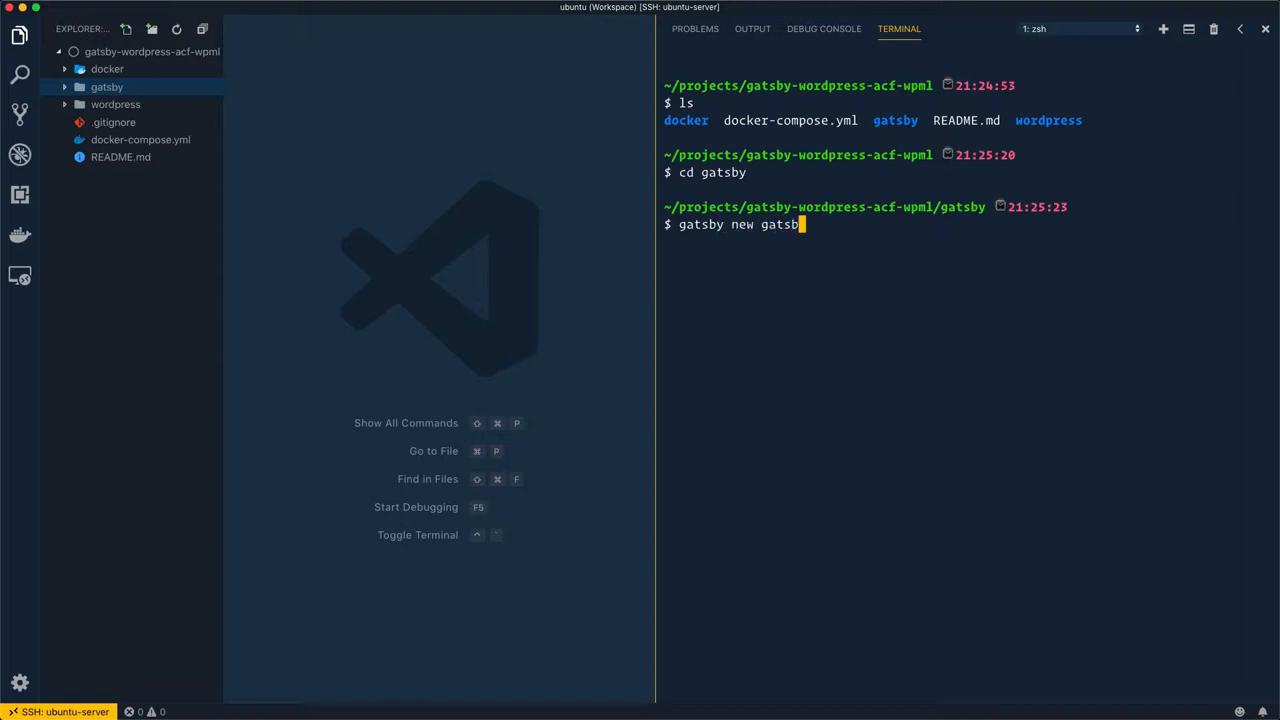
text(y-wordpress)
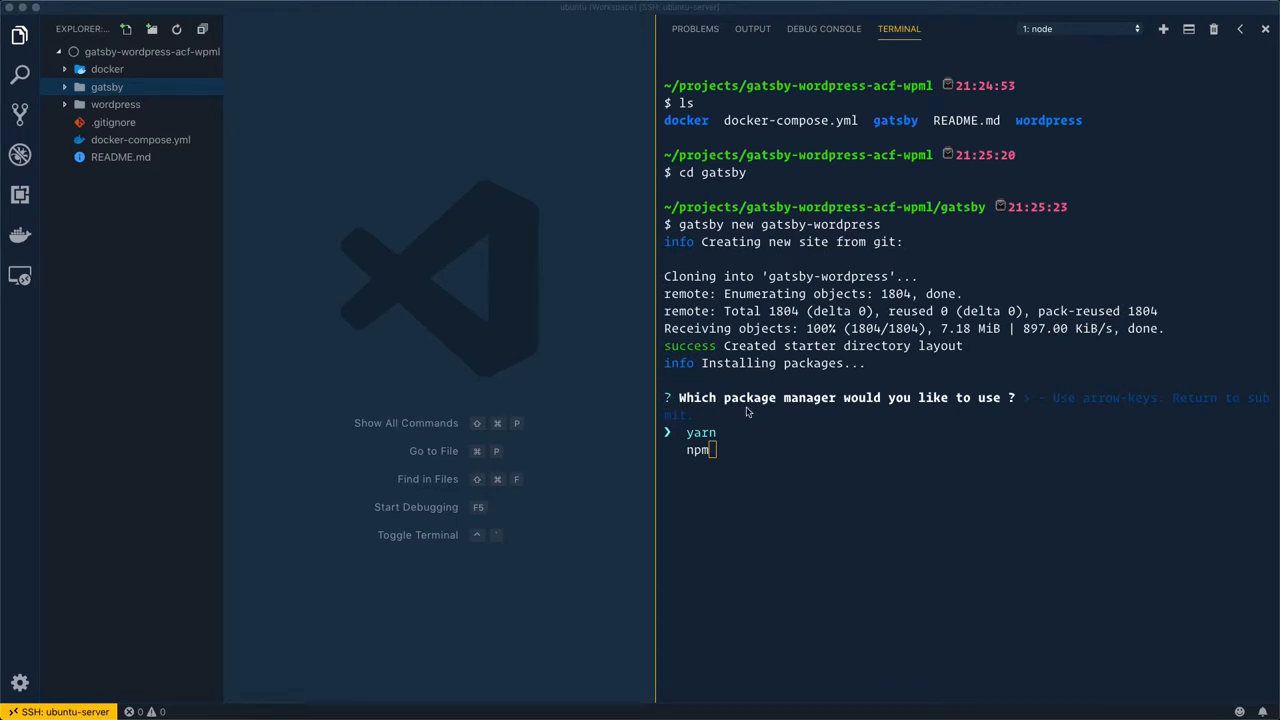
mouse_move(755, 435)
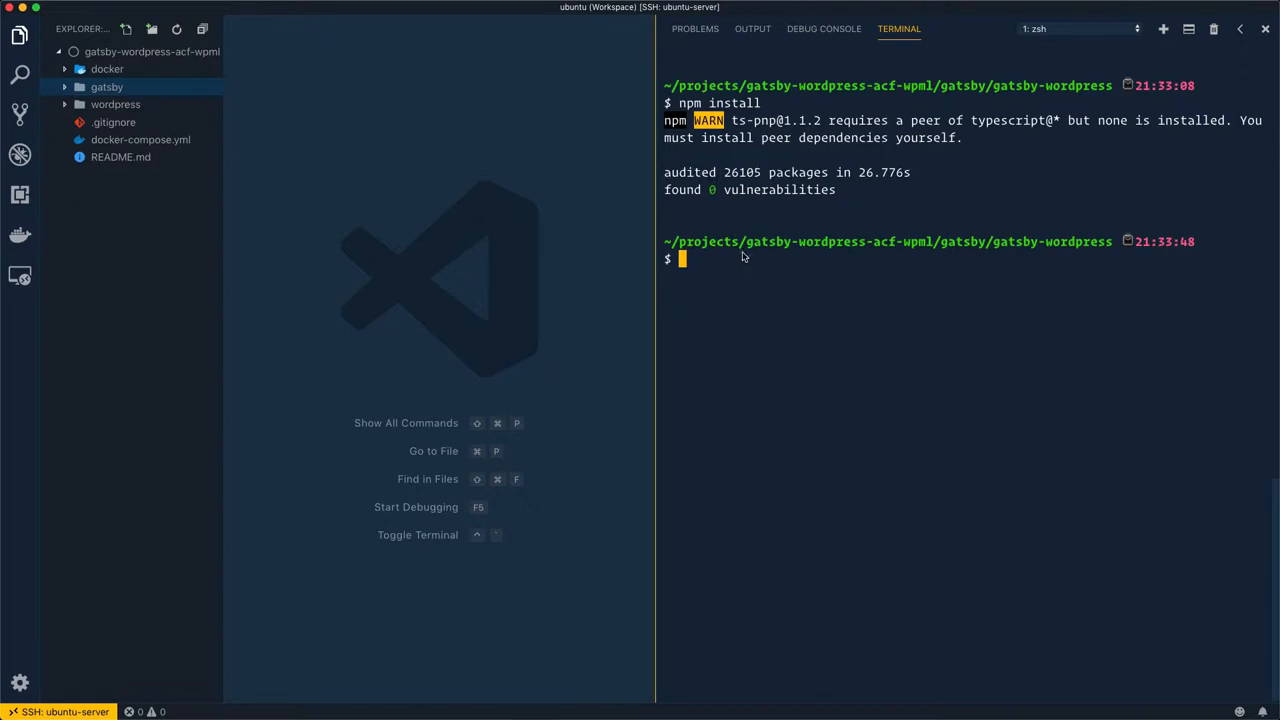
List the files, open gatsby-wordpress/package.json and select the 'gatsby develop' script.
text(ls)
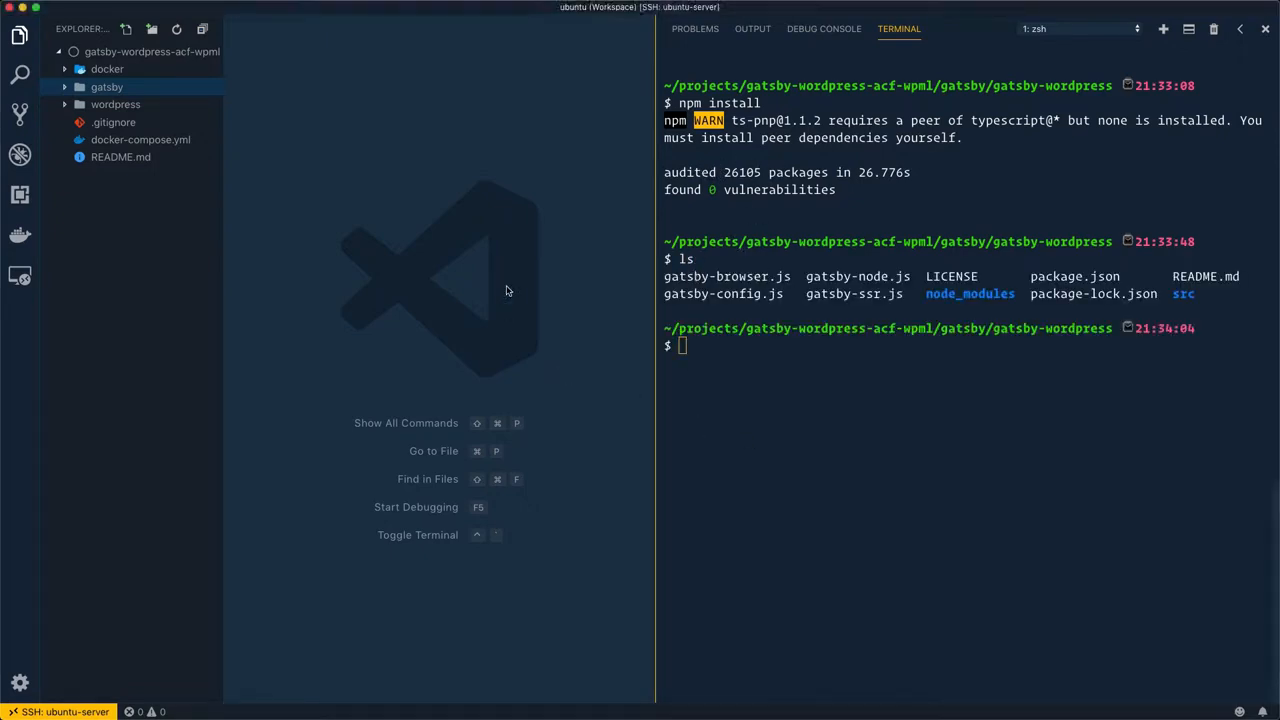
text(packa)
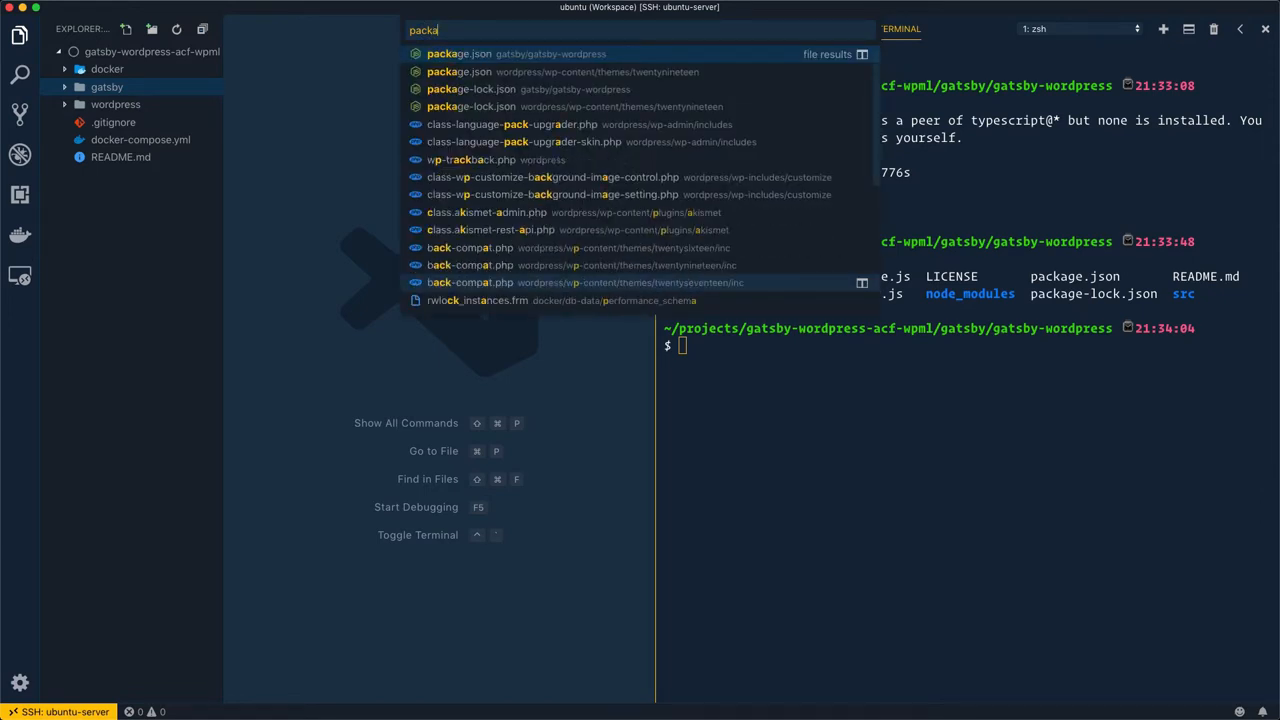
click(458, 54)
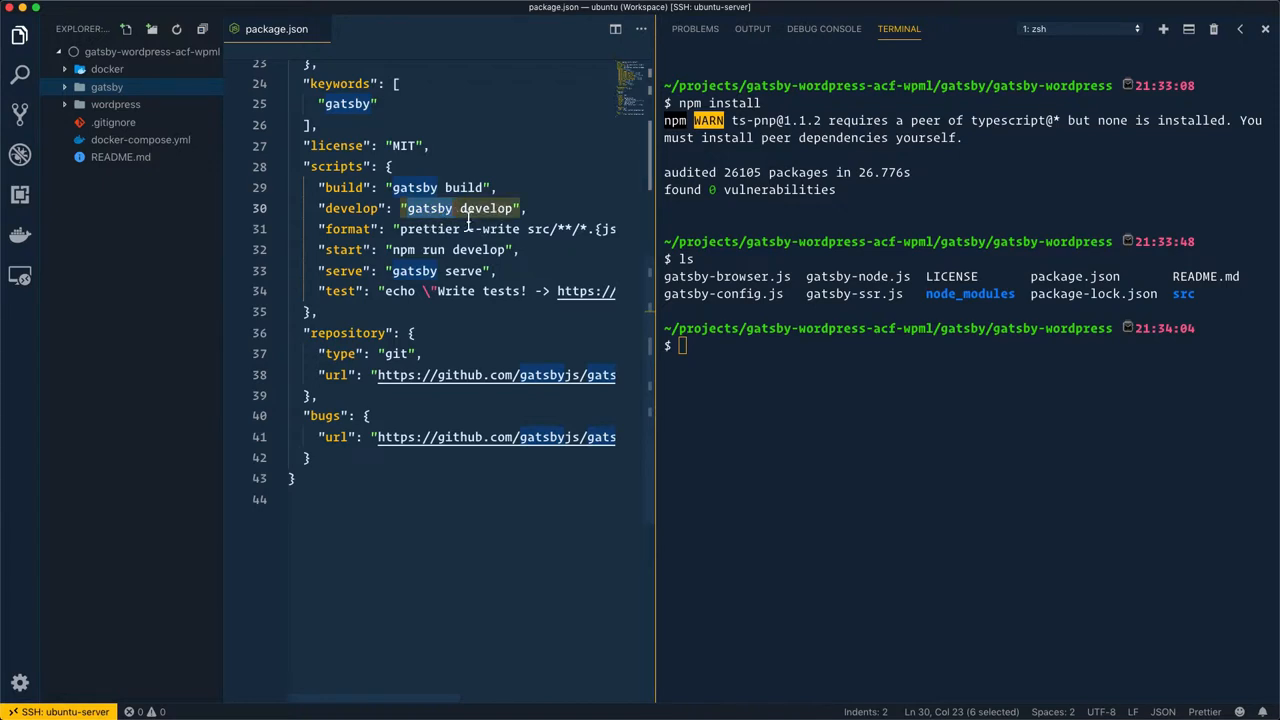
double_click(343, 187)
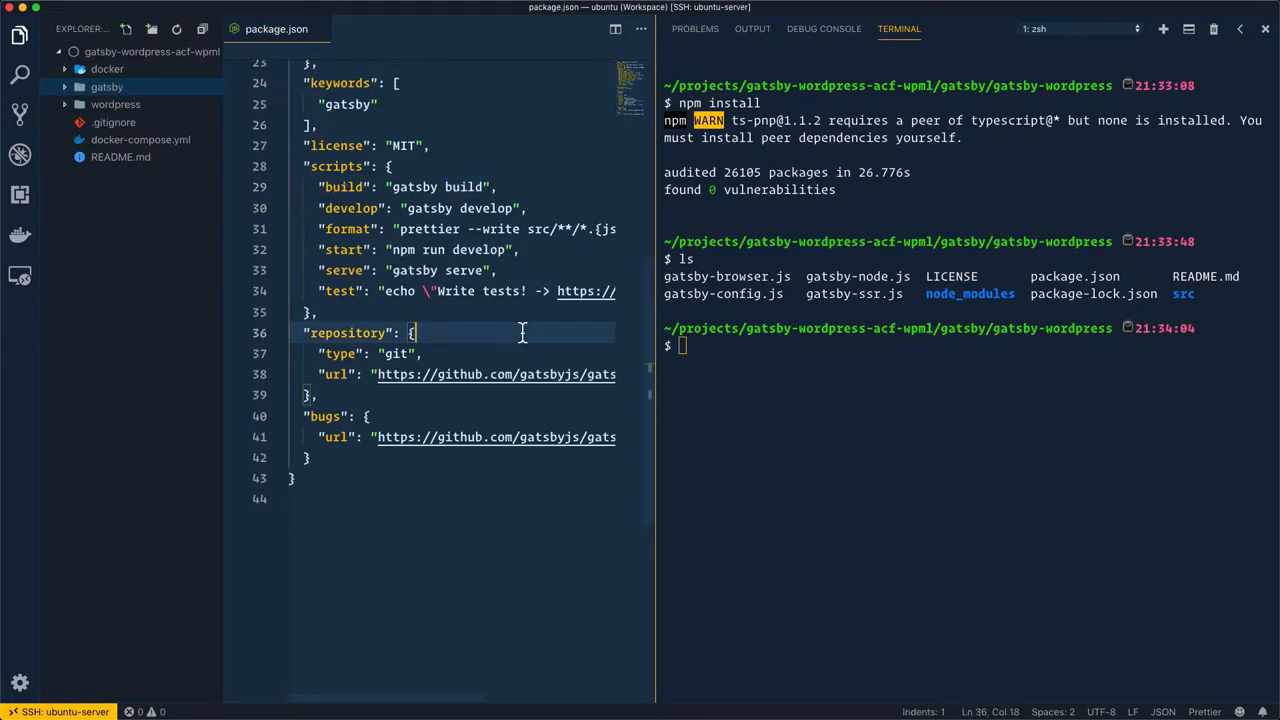
Run gatsby develop --port=8888 to avoid WordPress on port 8000.
text(gat)
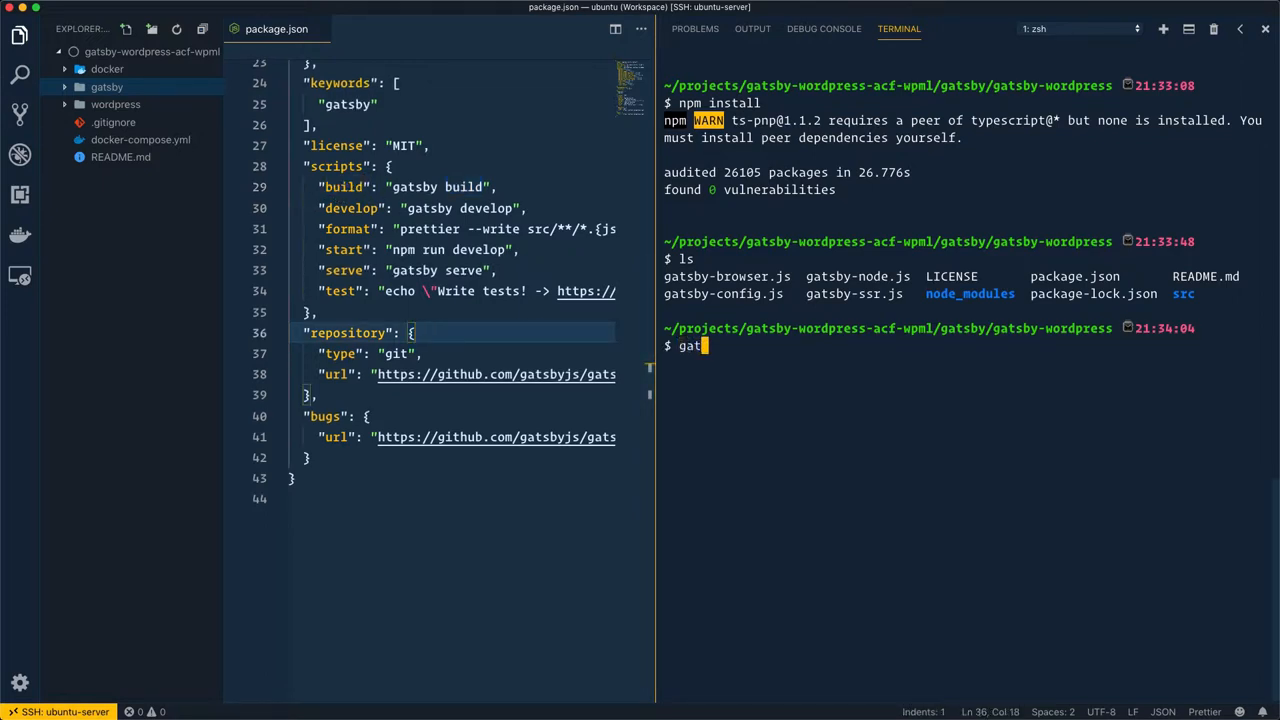
text(sby develop)
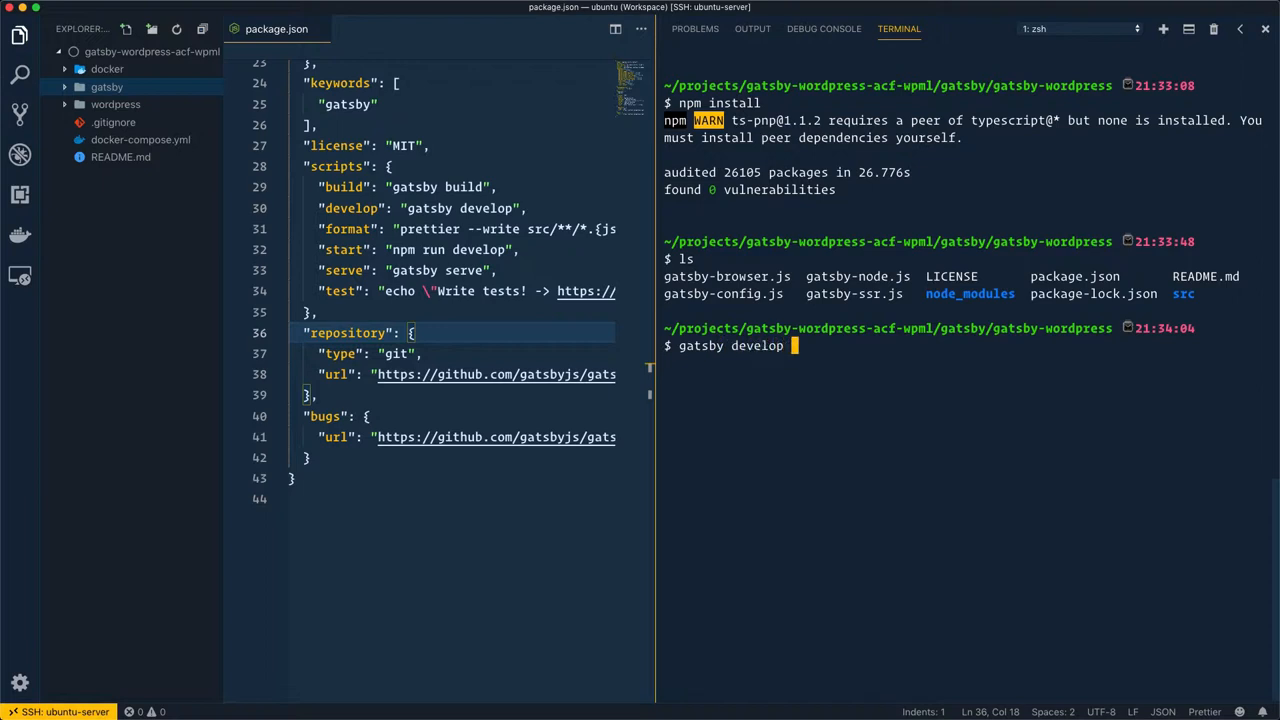
mouse_move(607, 371)
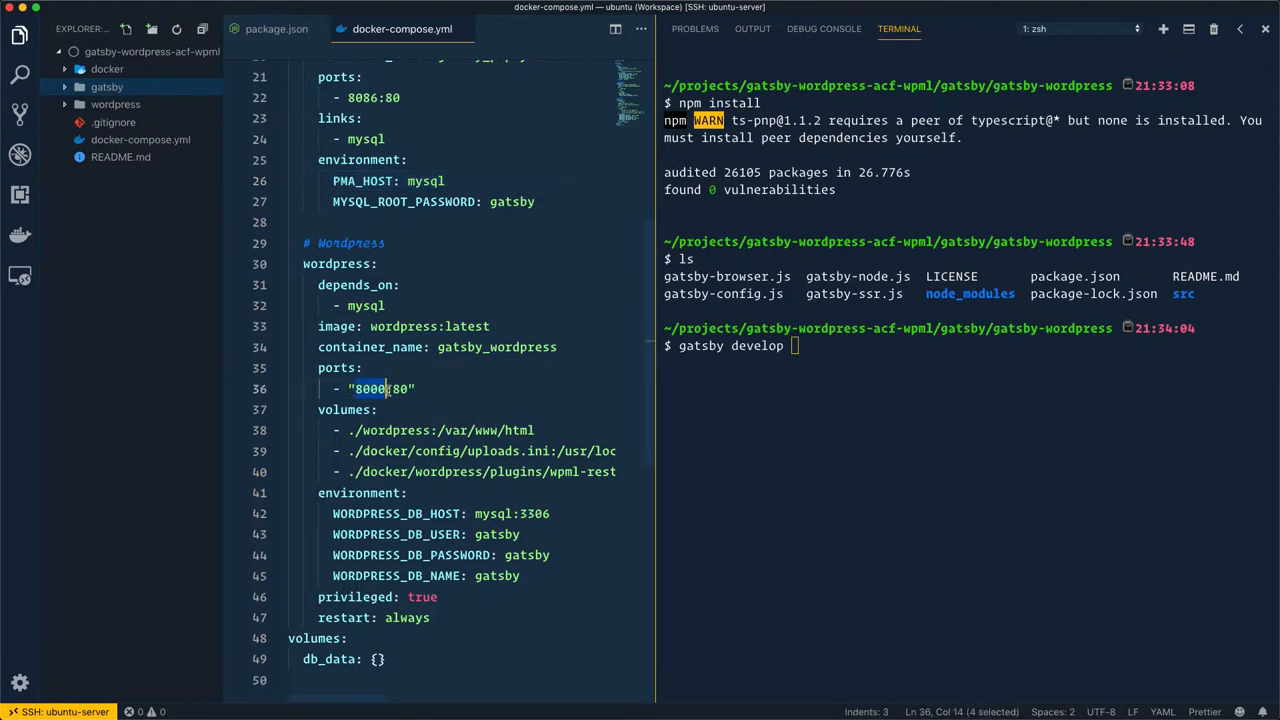
mouse_move(500, 355)
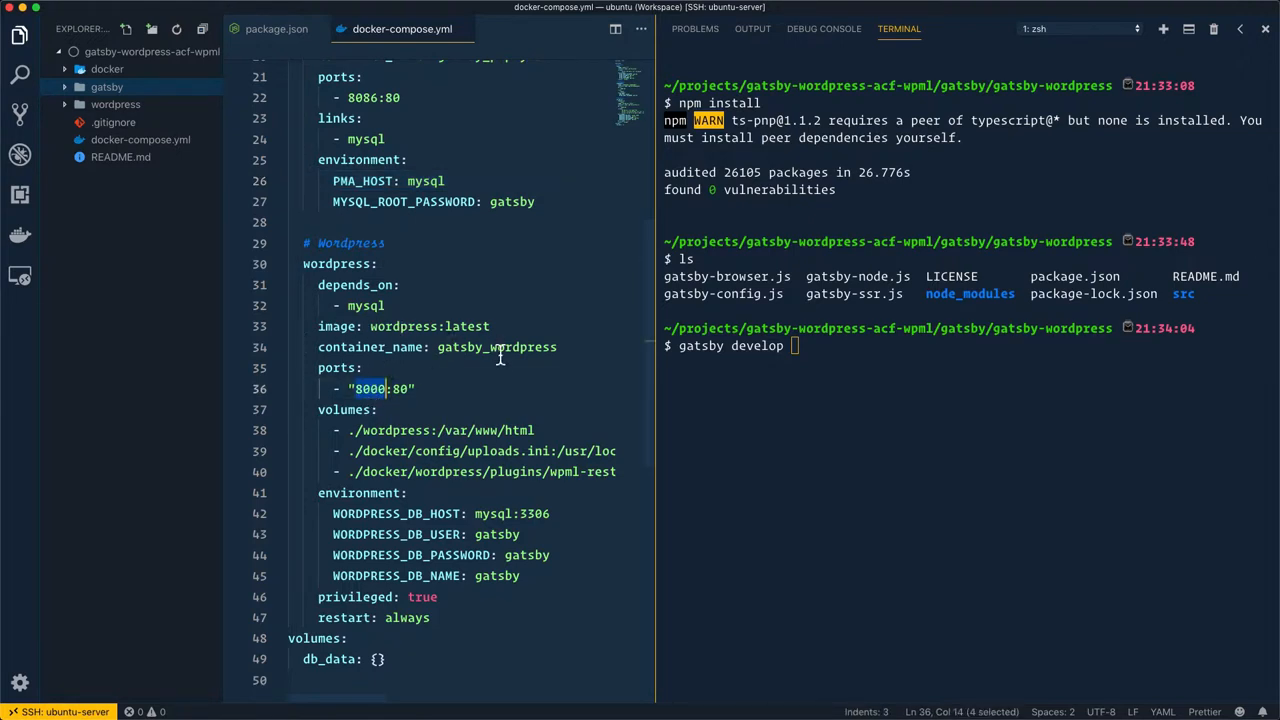
click(365, 367)
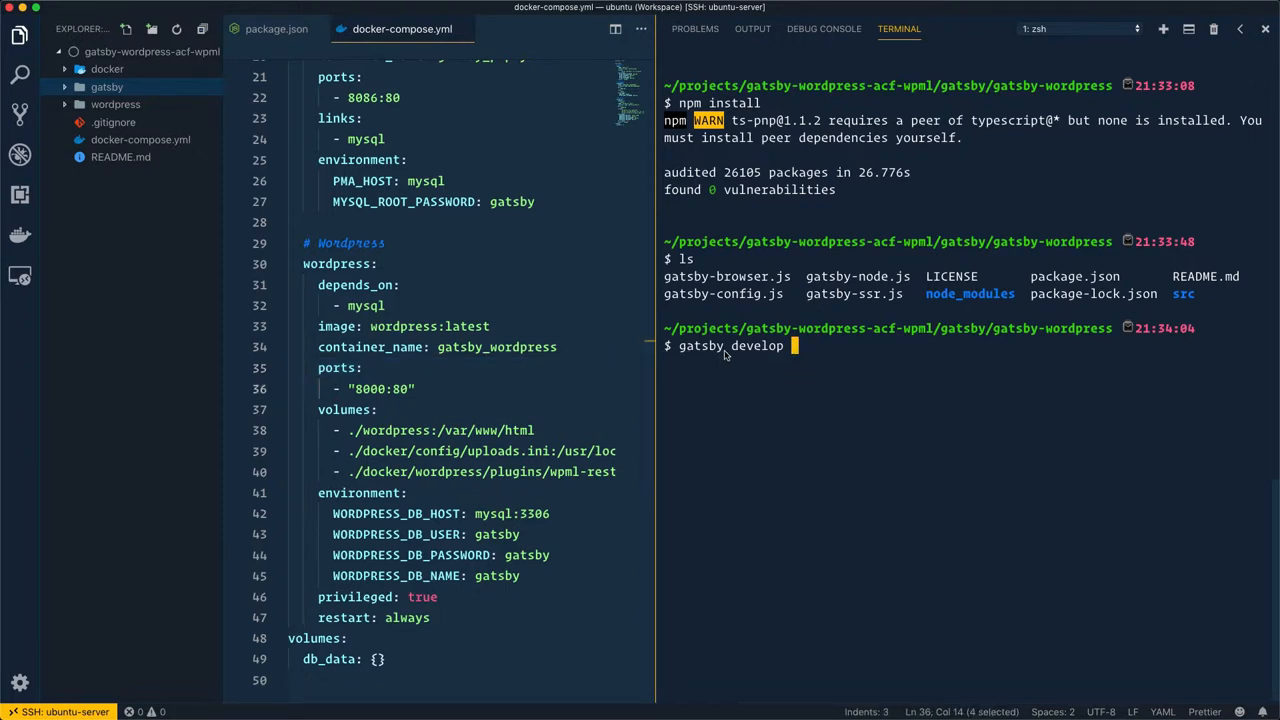
text(--por)
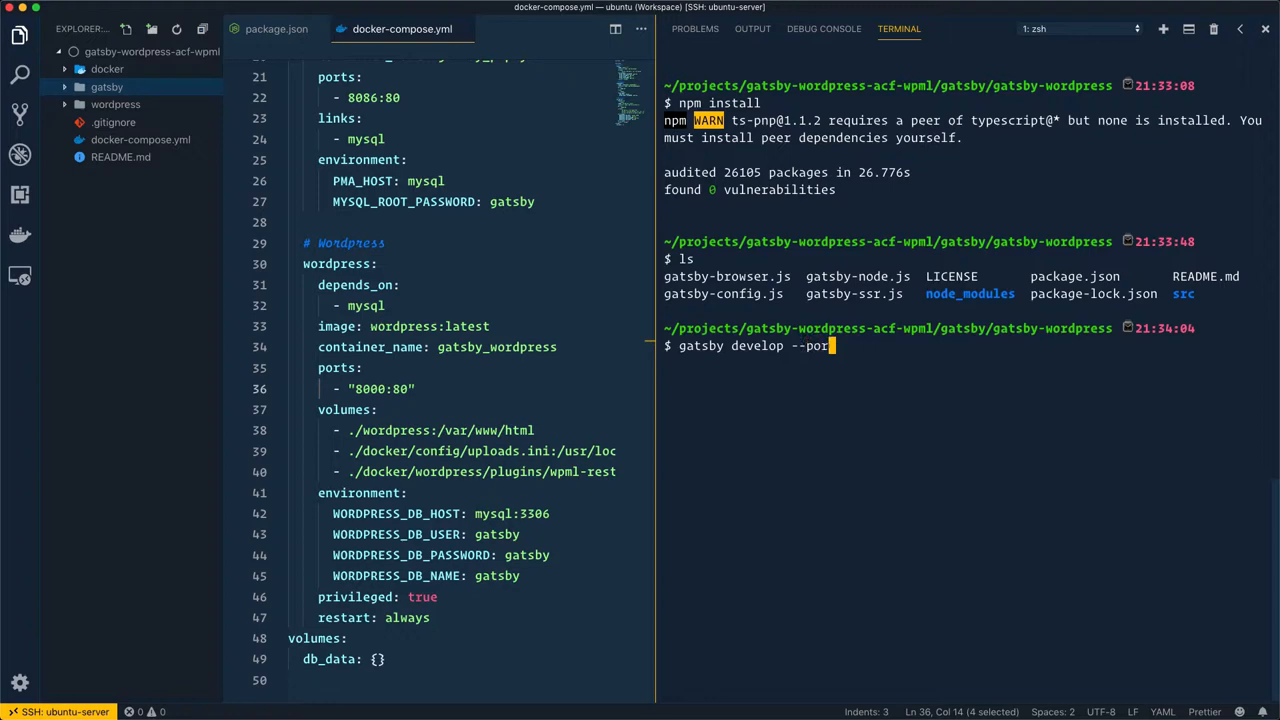
text(t=8)
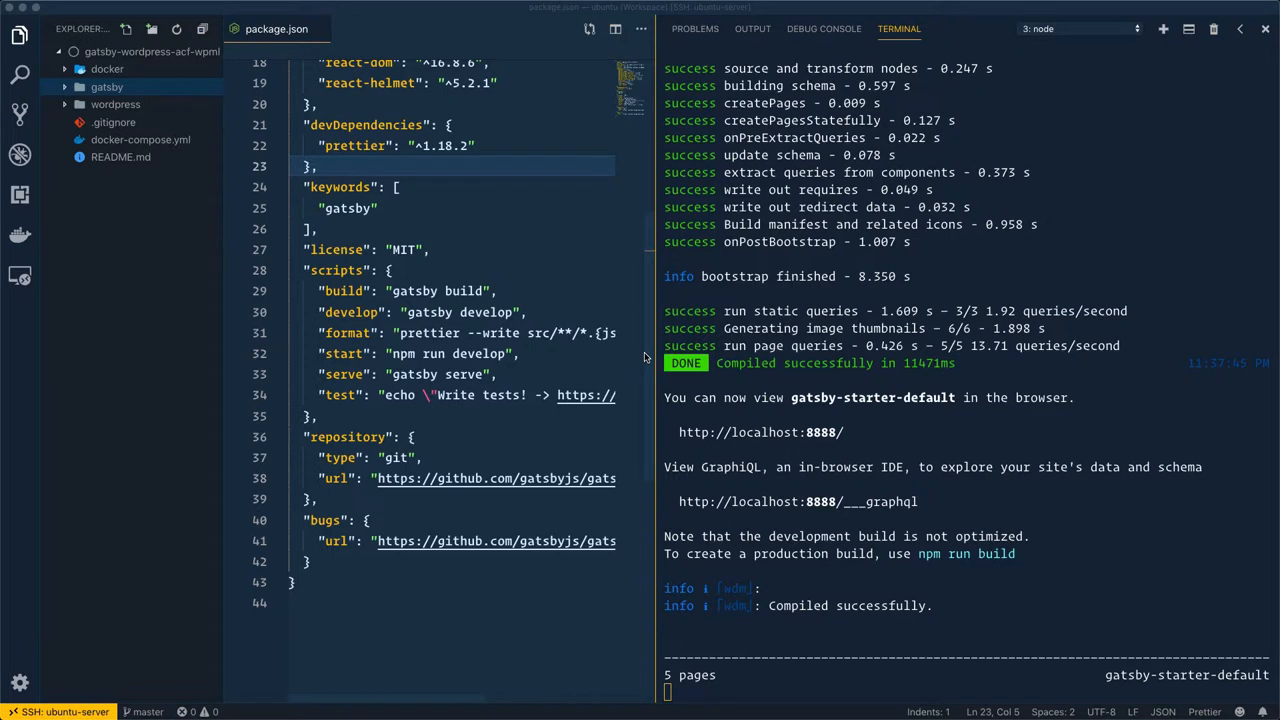
mouse_move(729, 449)
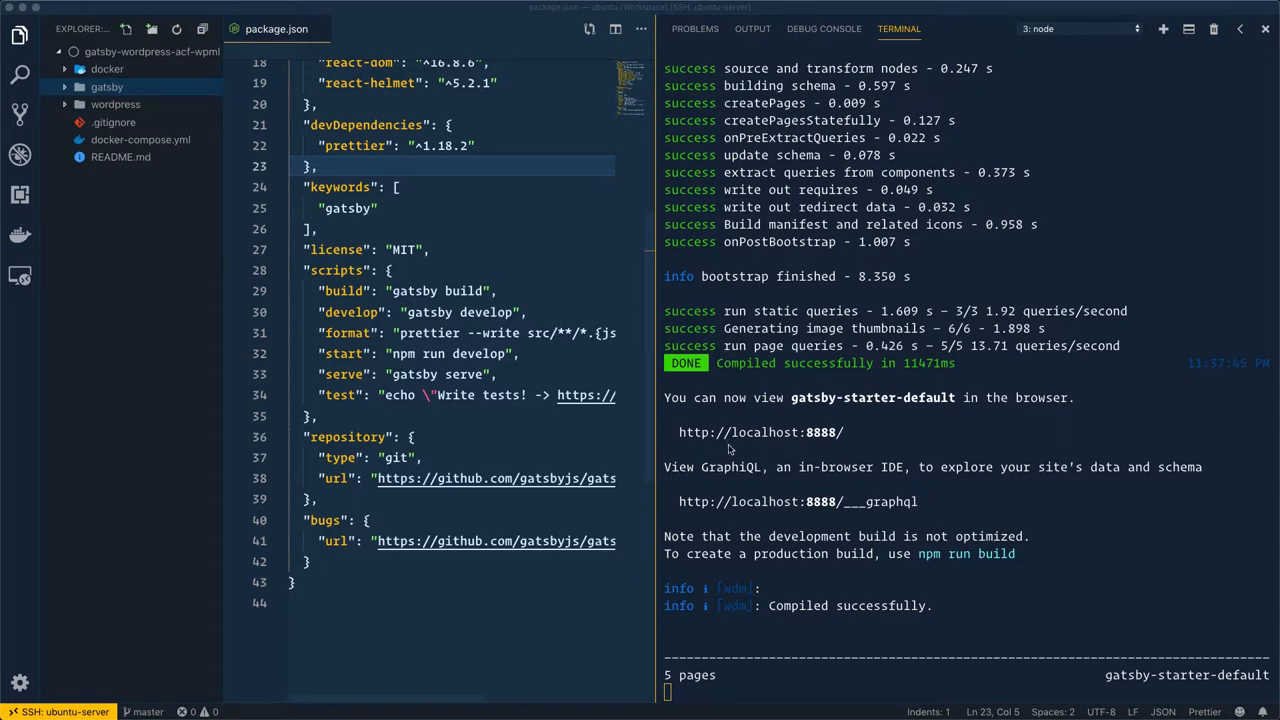
mouse_move(803, 445)
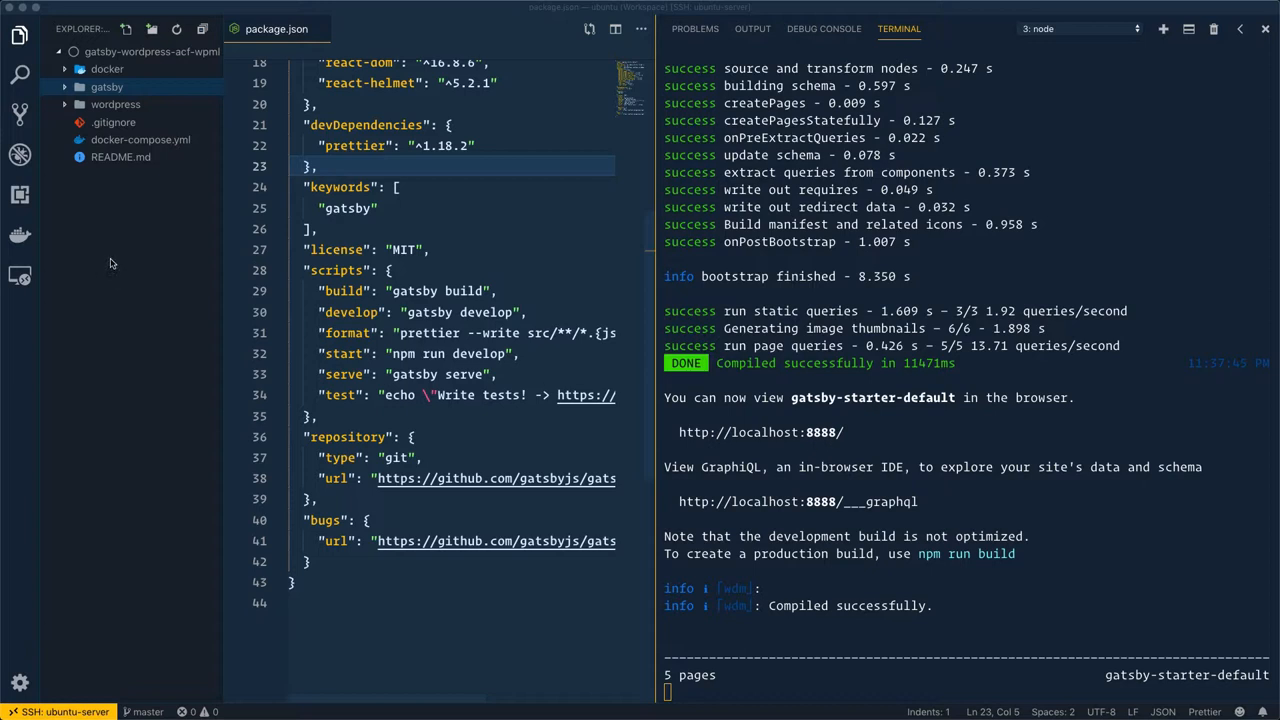
mouse_move(823, 452)
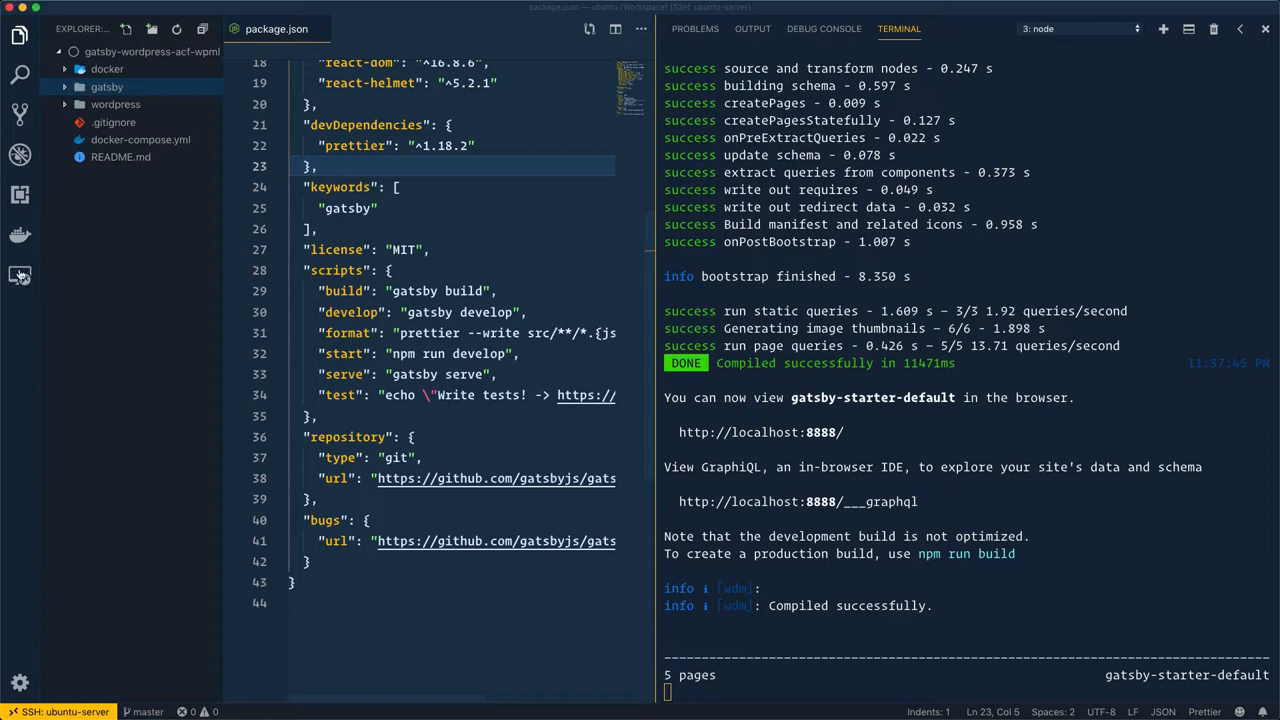
Forward remote port 8888 from the Remote Explorer.
click(20, 275)
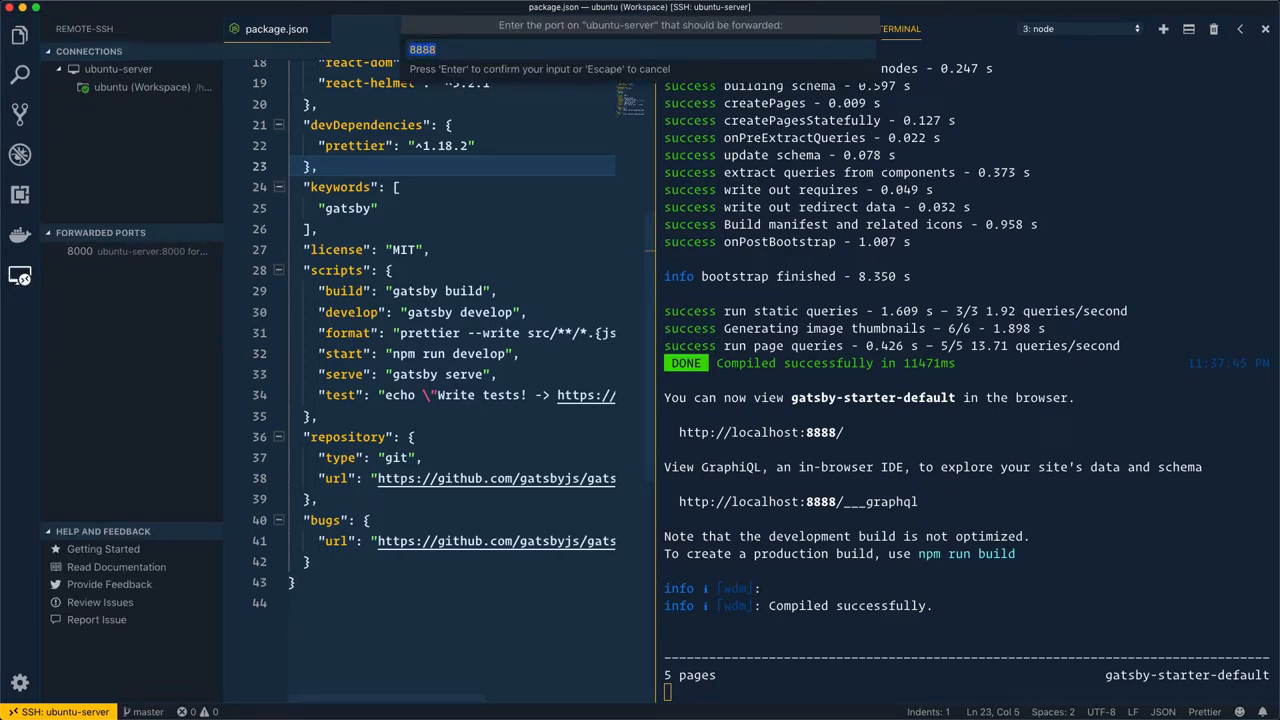
key(Enter)
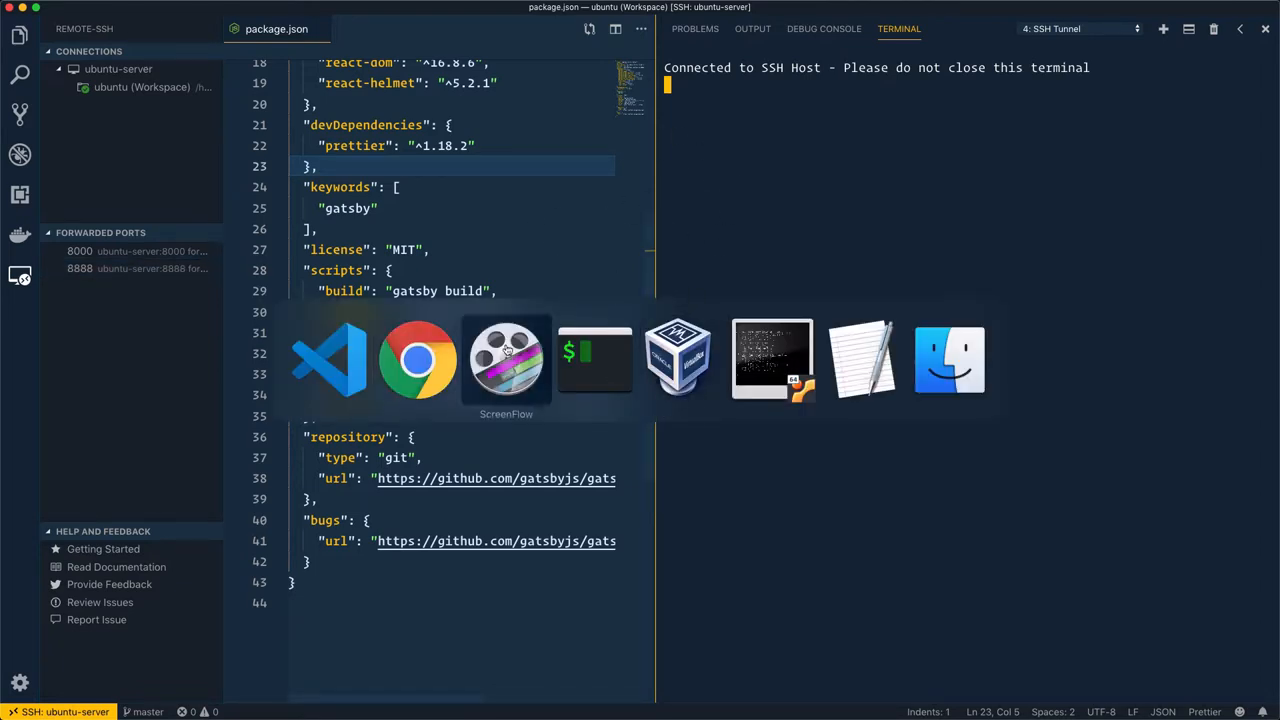
Load localhost:8888 in a new Chrome tab beside the WordPress site.
click(417, 358)
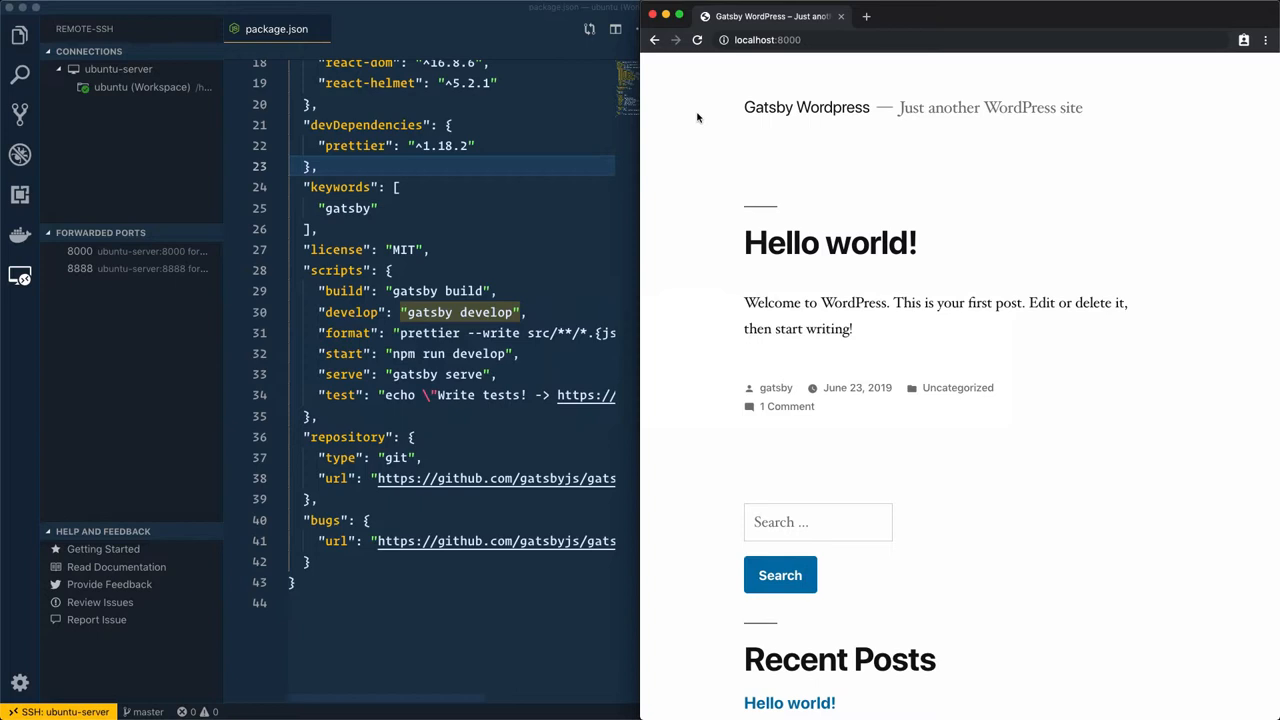
click(950, 40)
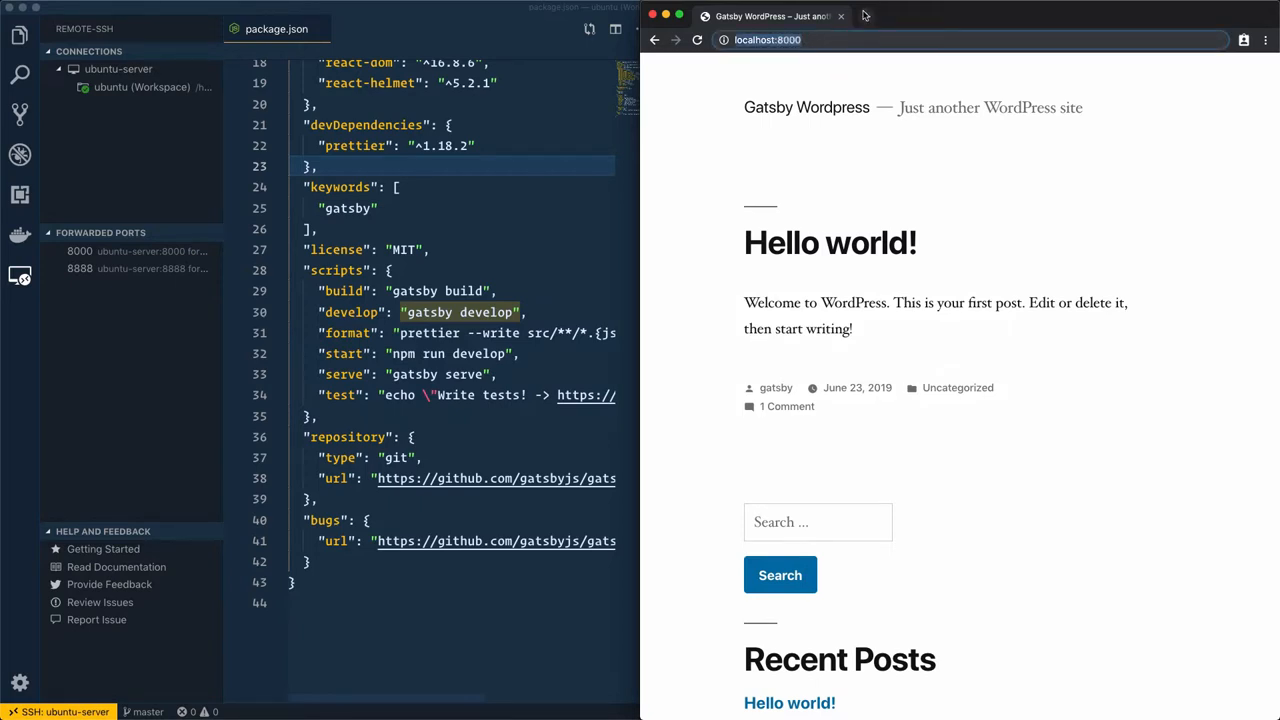
click(1025, 16)
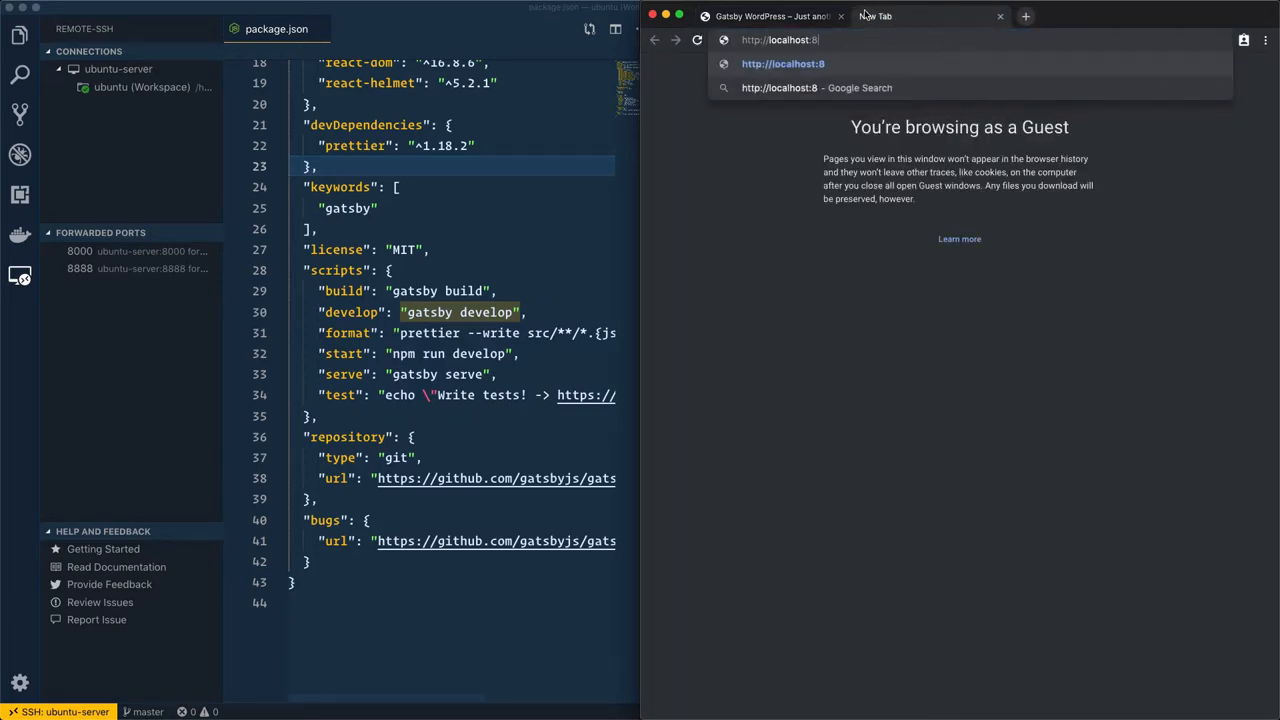
text(888)
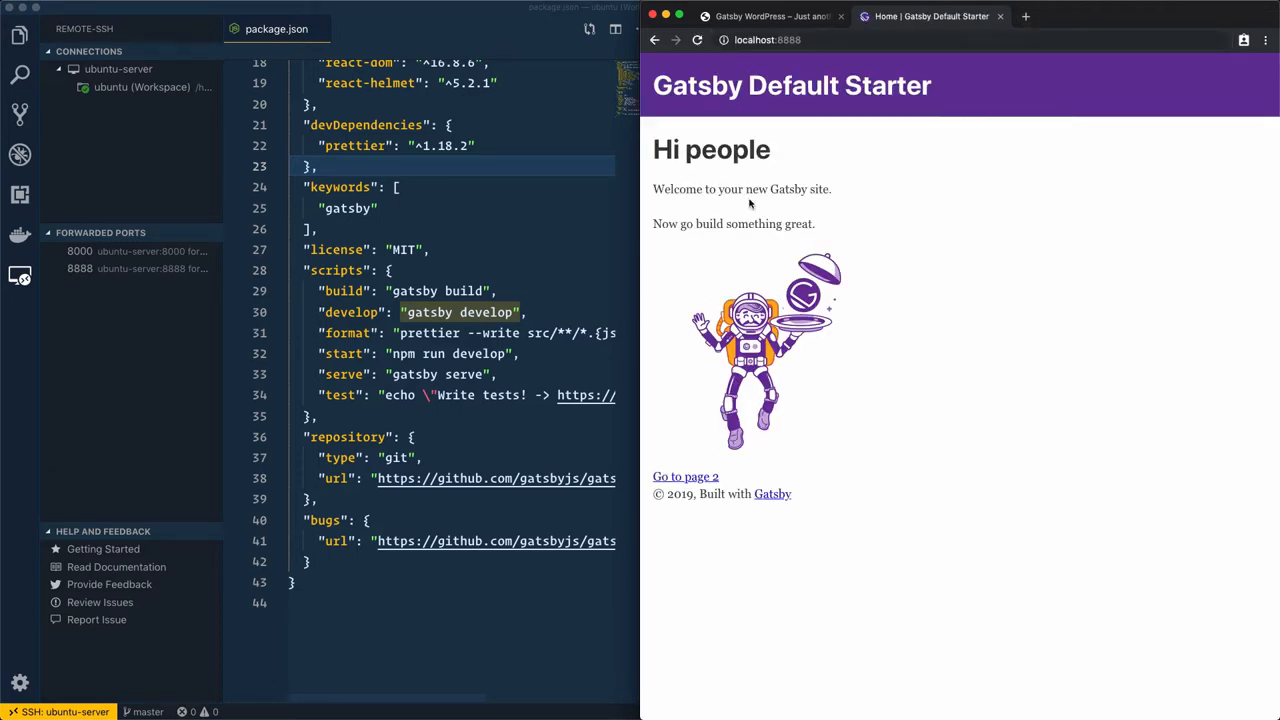
mouse_move(744, 261)
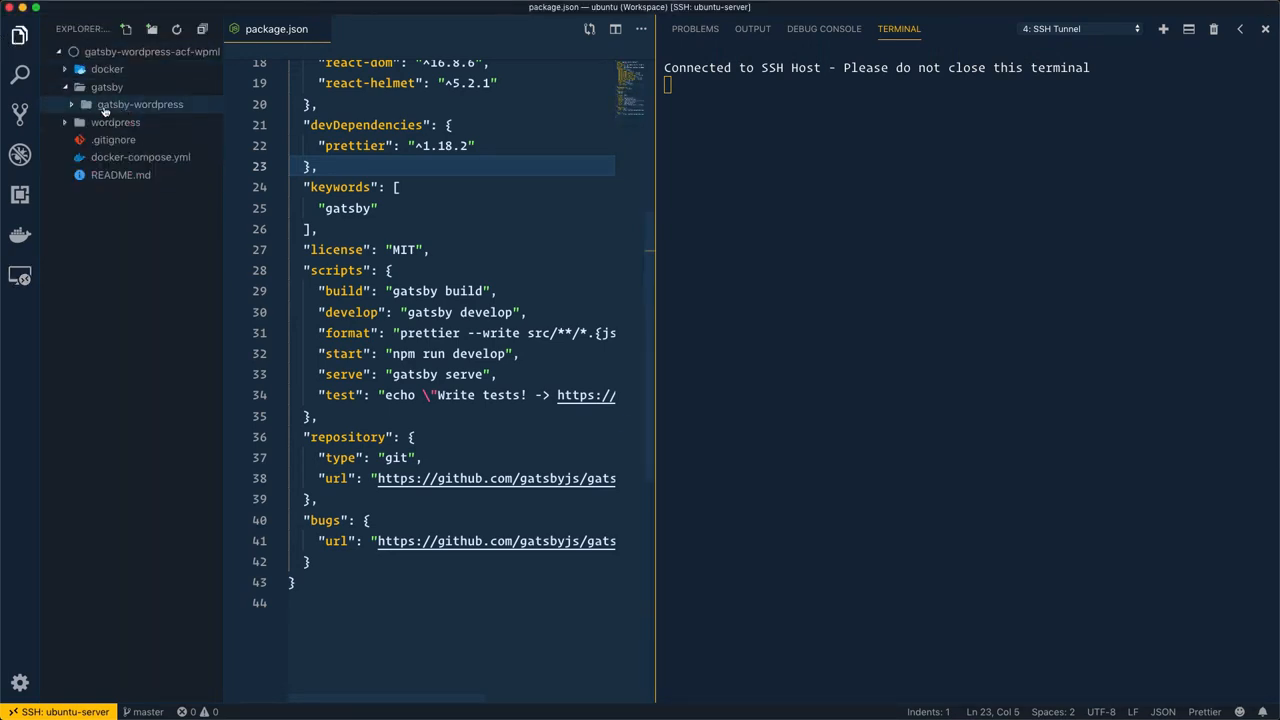
Expand gatsby/gatsby-wordpress in Explorer, then switch between the WordPress and Gatsby Starter tabs.
click(140, 104)
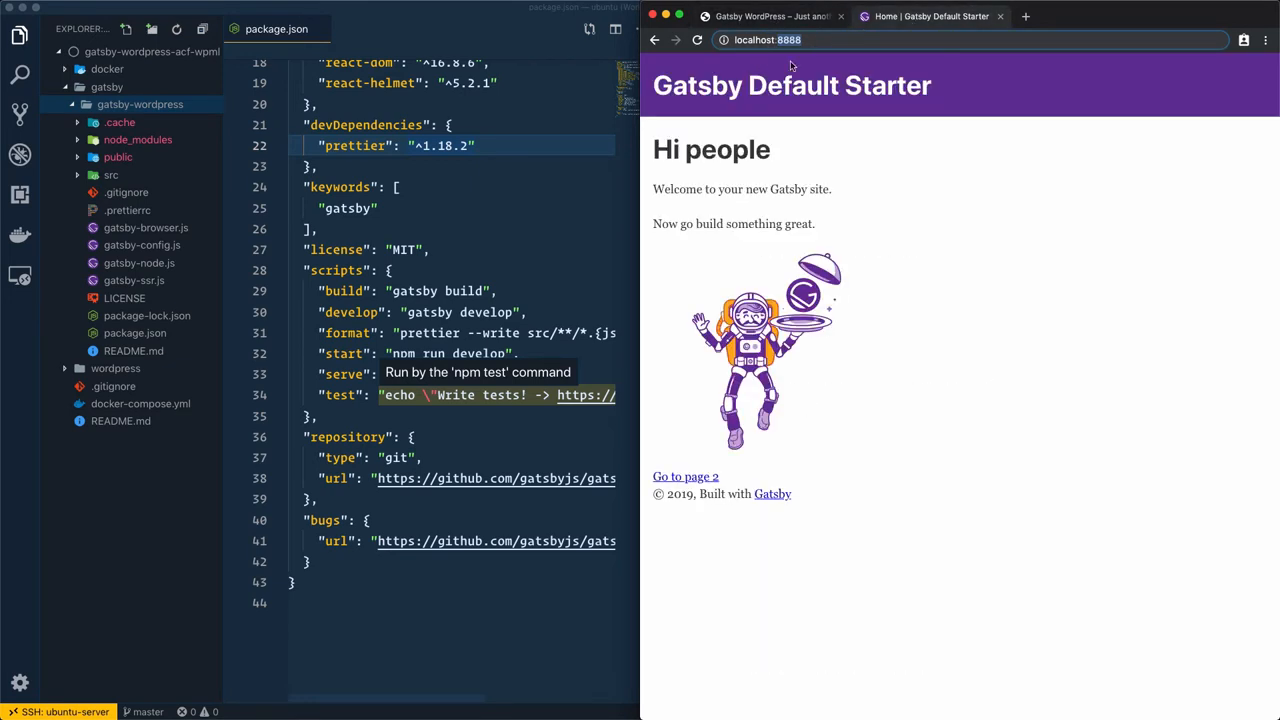
mouse_move(820, 205)
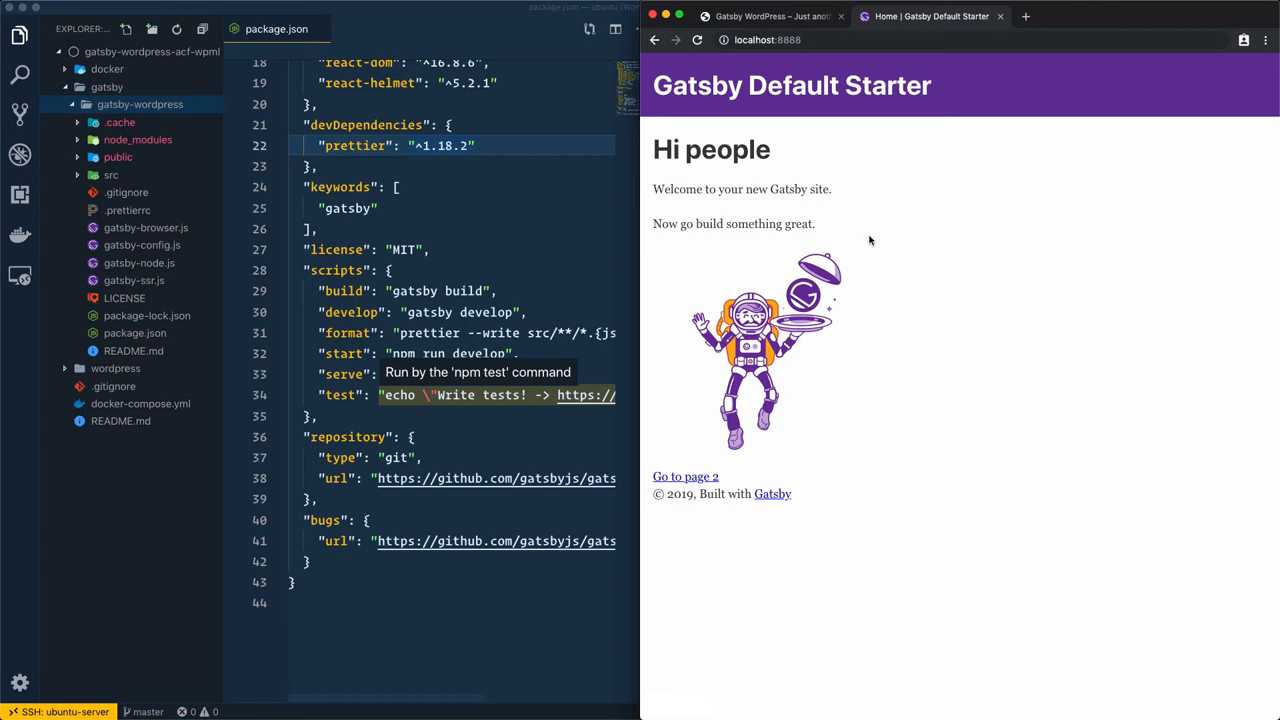
click(770, 16)
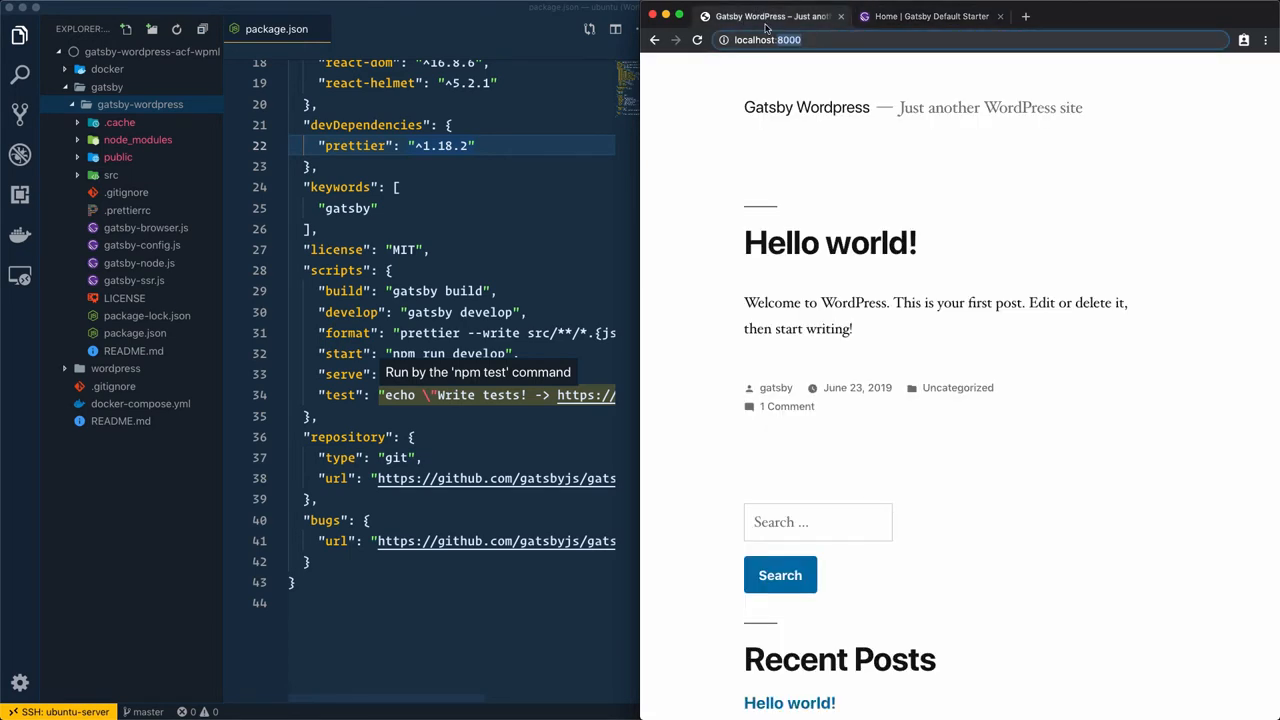
click(930, 16)
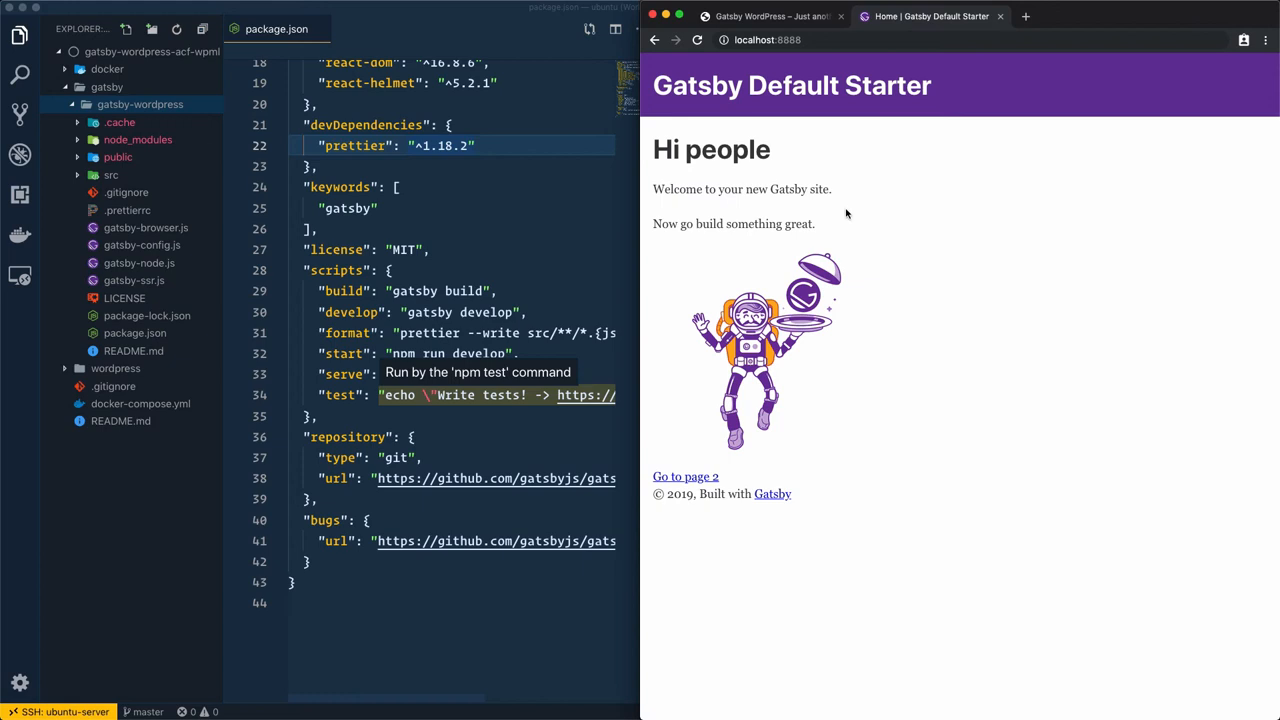